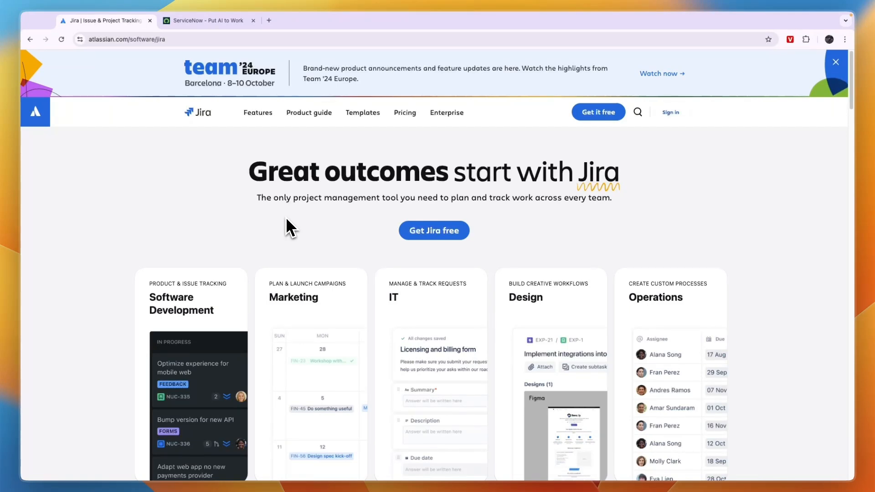
Bring the ServiceNow tab forward, close the Preferences Submitted notice, and scroll down.
click(209, 21)
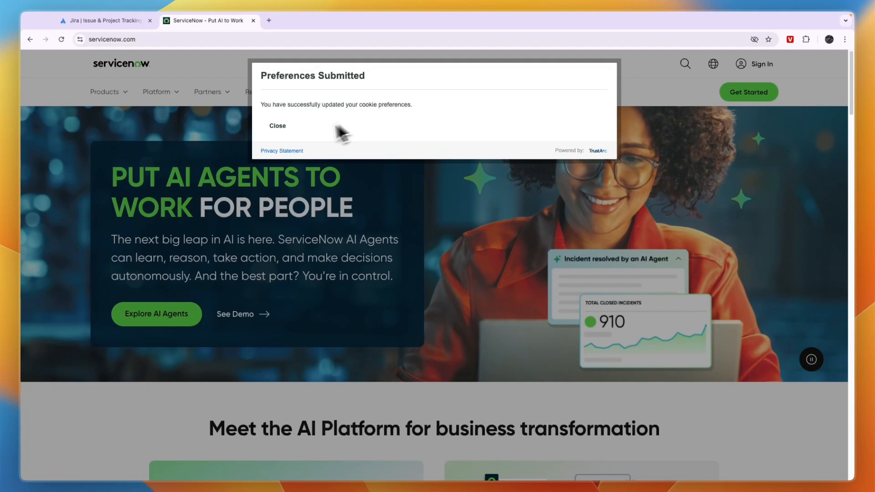
click(278, 126)
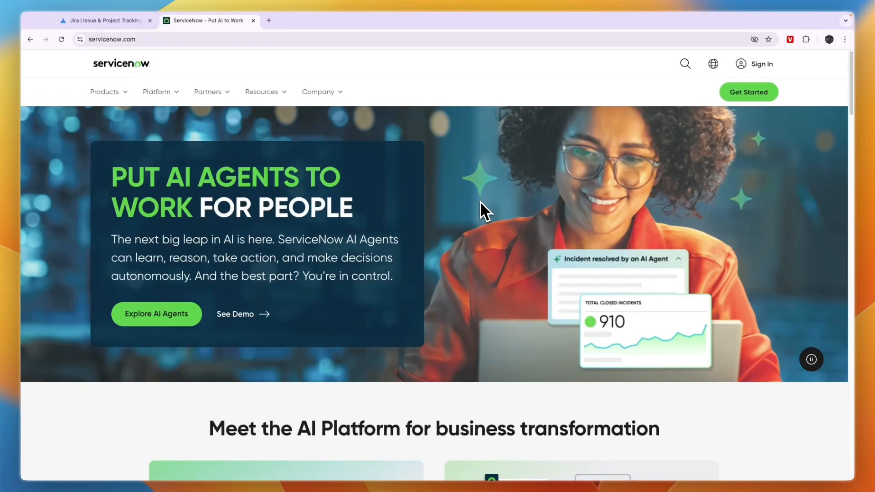
scroll(down, 3)
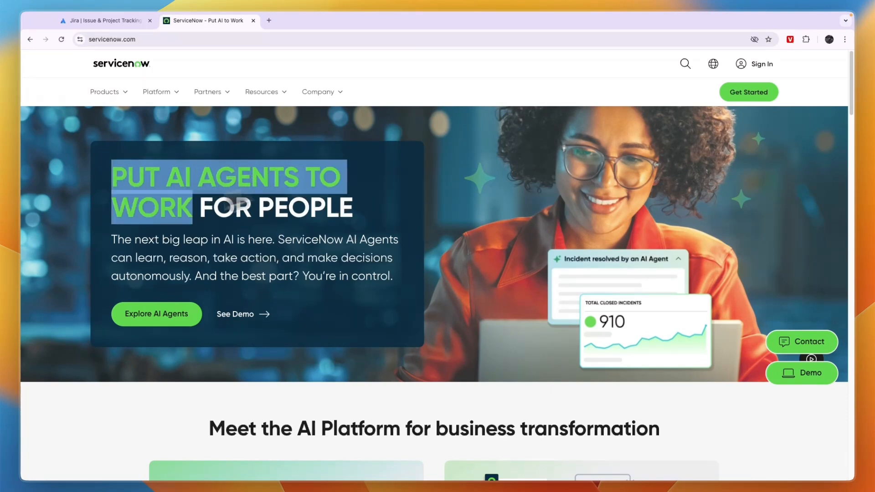
Open ServiceNow's Products menu listing IT Service Management and AI Agents.
click(105, 92)
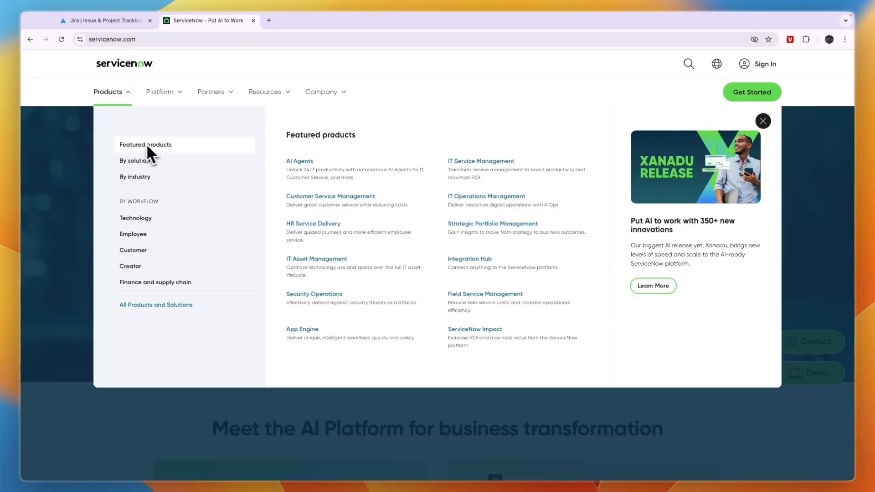
mouse_move(300, 162)
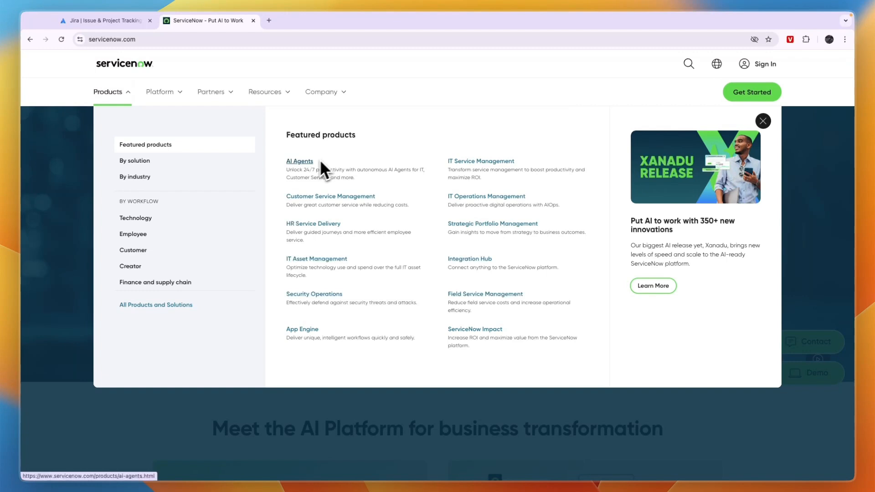
mouse_move(330, 196)
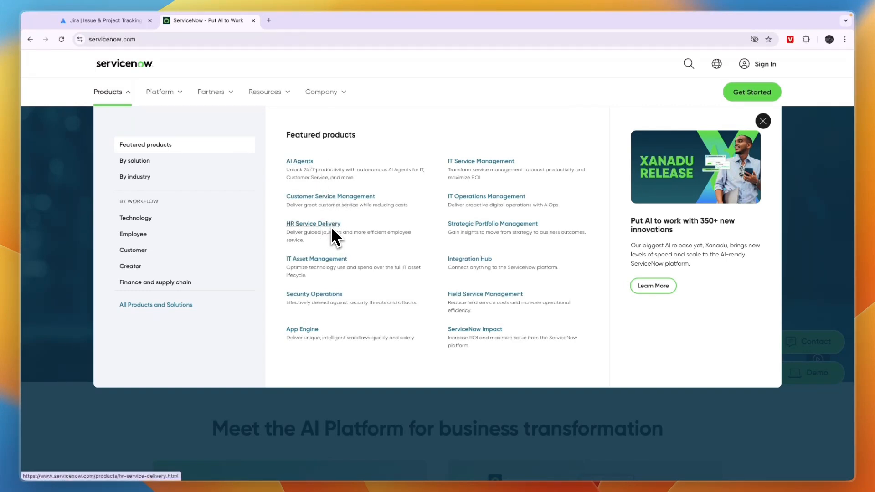
mouse_move(307, 298)
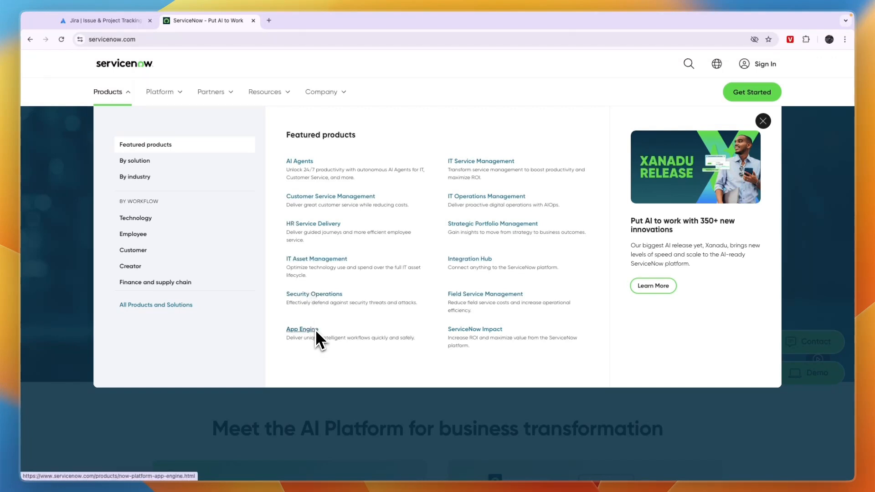
mouse_move(481, 324)
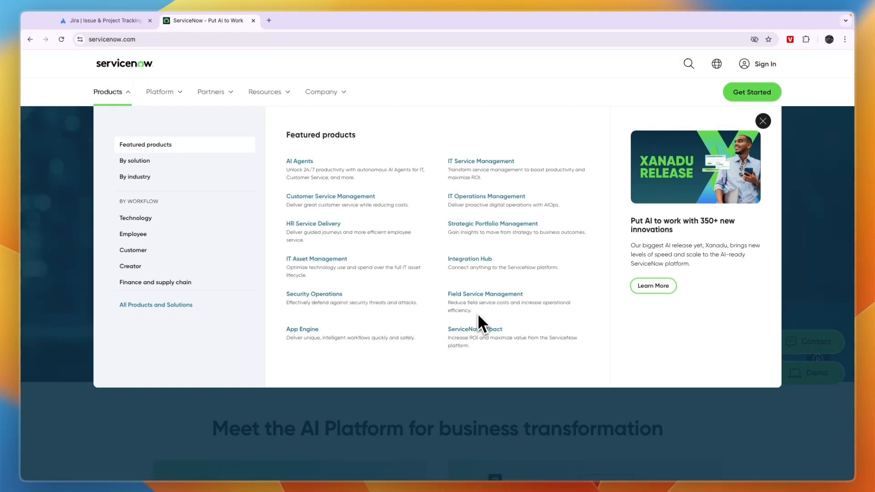
mouse_move(481, 272)
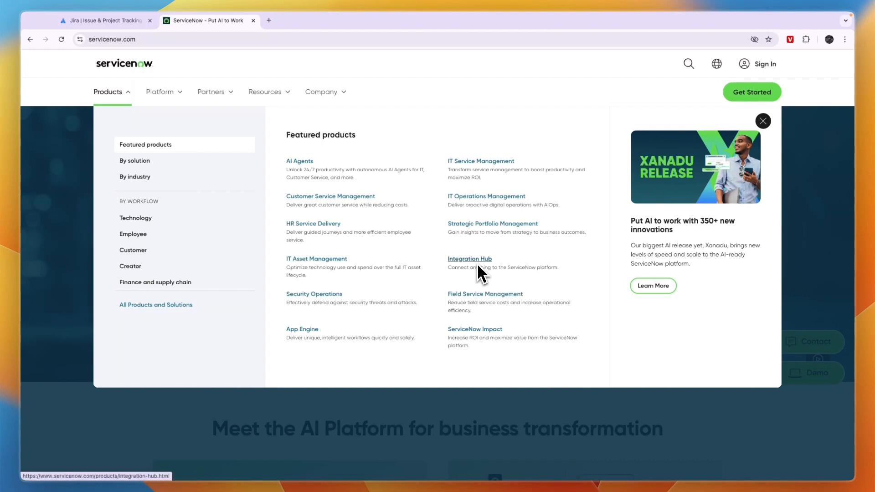
mouse_move(490, 237)
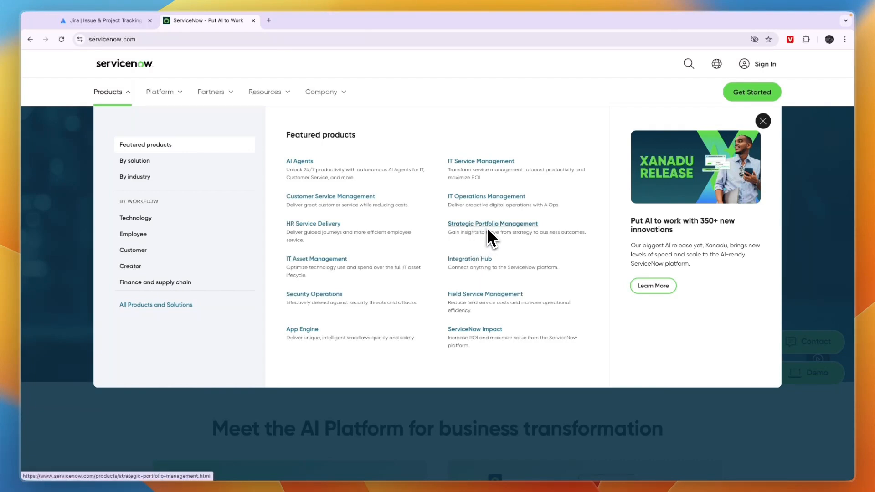
mouse_move(474, 212)
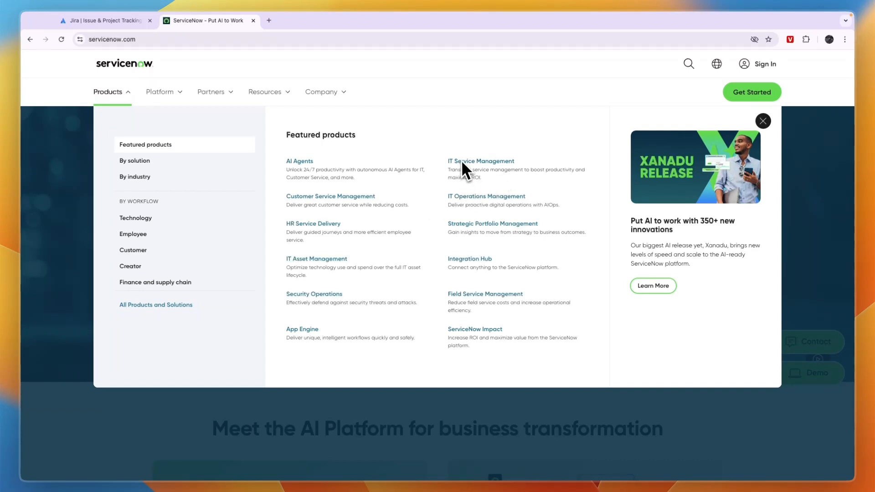
Switch to the Jira tab and go to Jira's Features page.
click(104, 20)
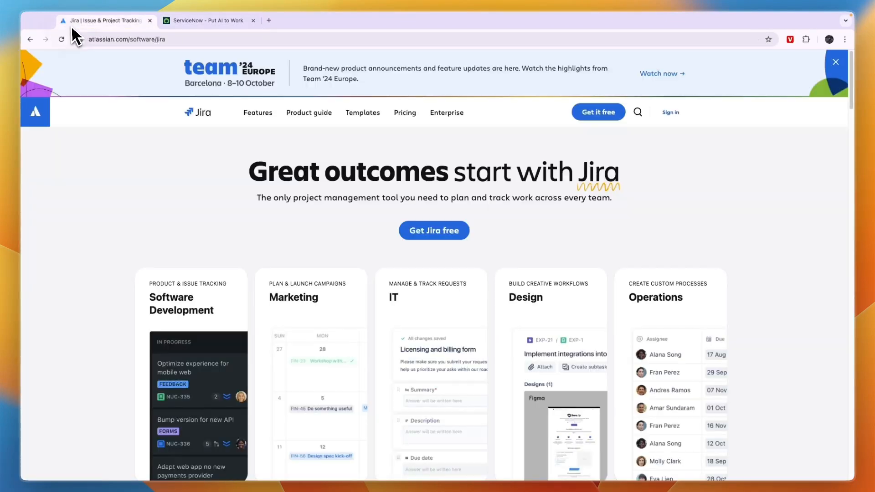
click(257, 112)
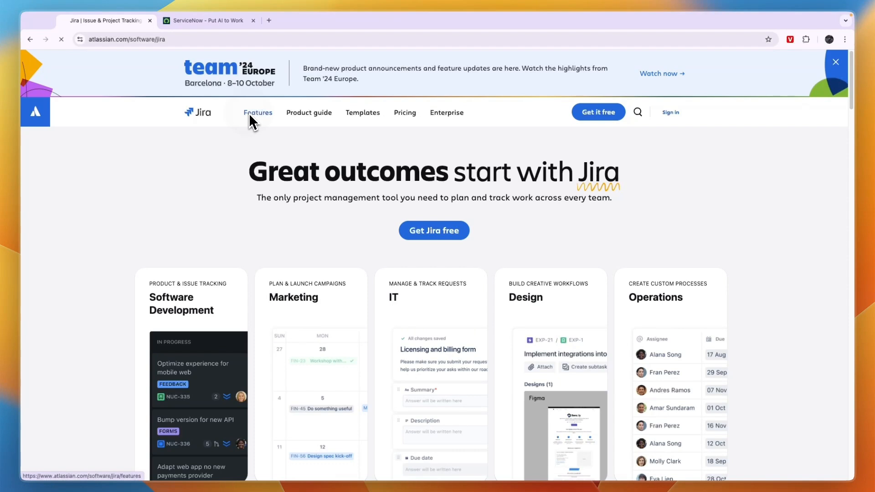
click(257, 112)
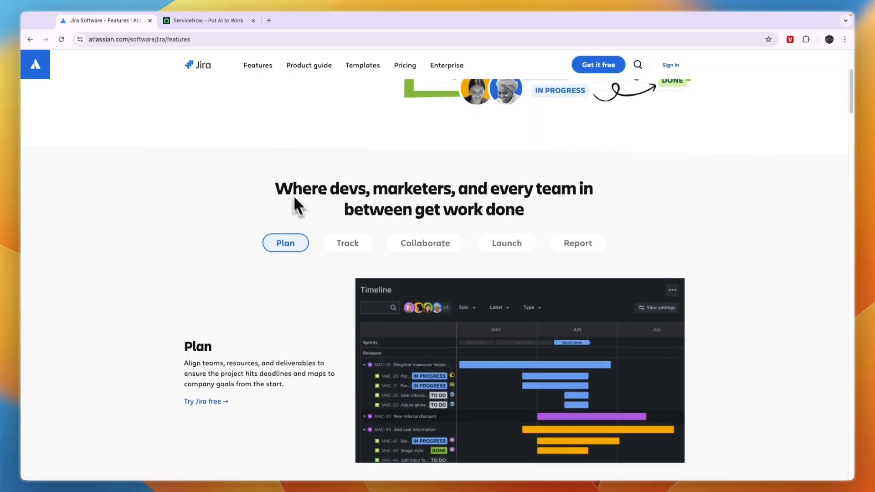
mouse_move(349, 218)
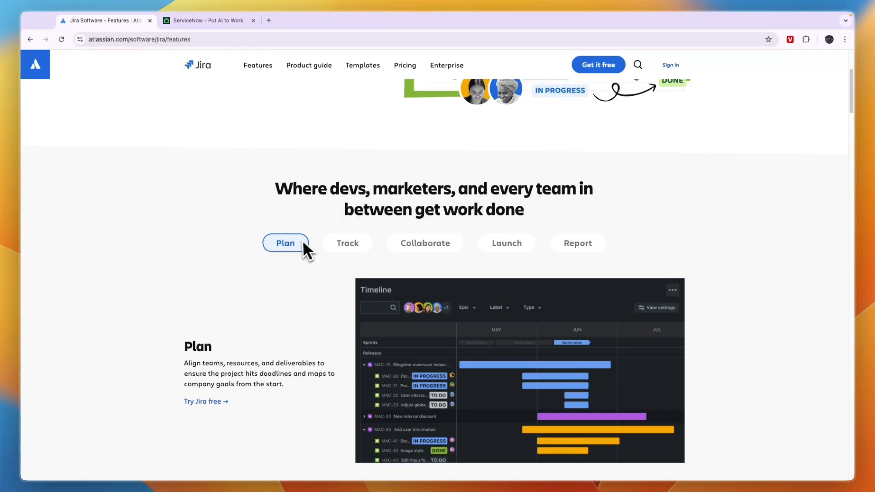
scroll(down, 3)
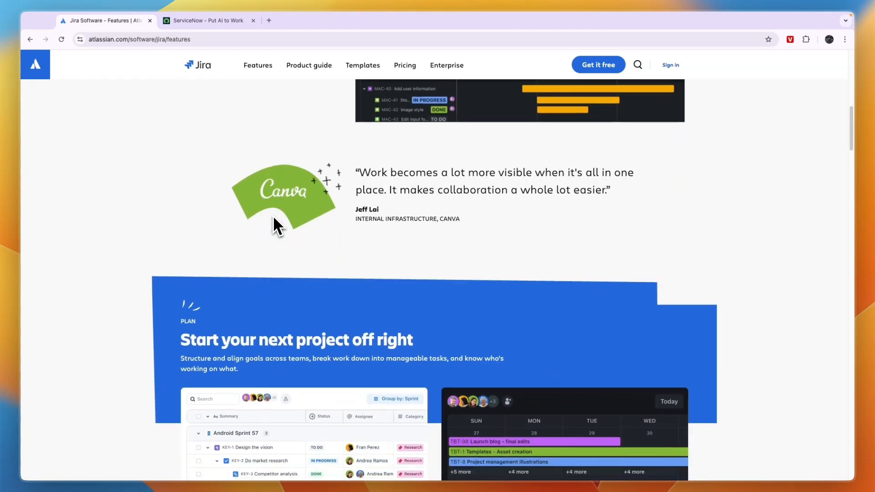
scroll(down, 3)
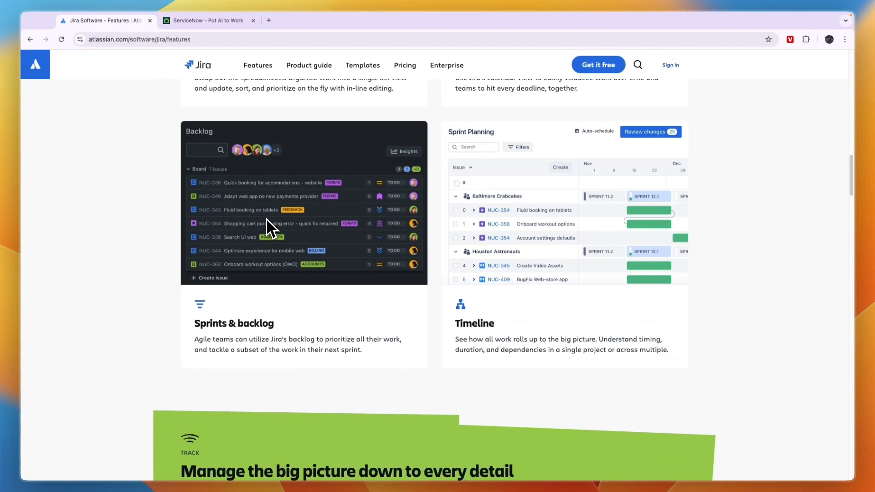
scroll(up, 3)
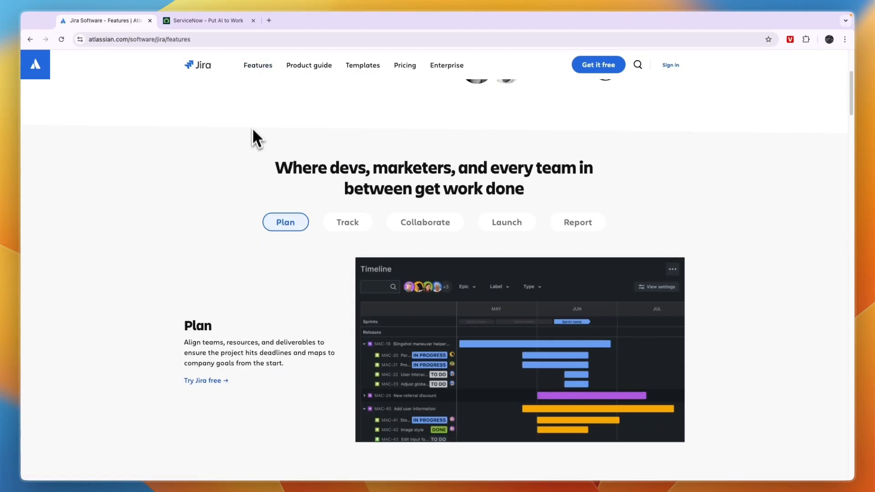
scroll(down, 3)
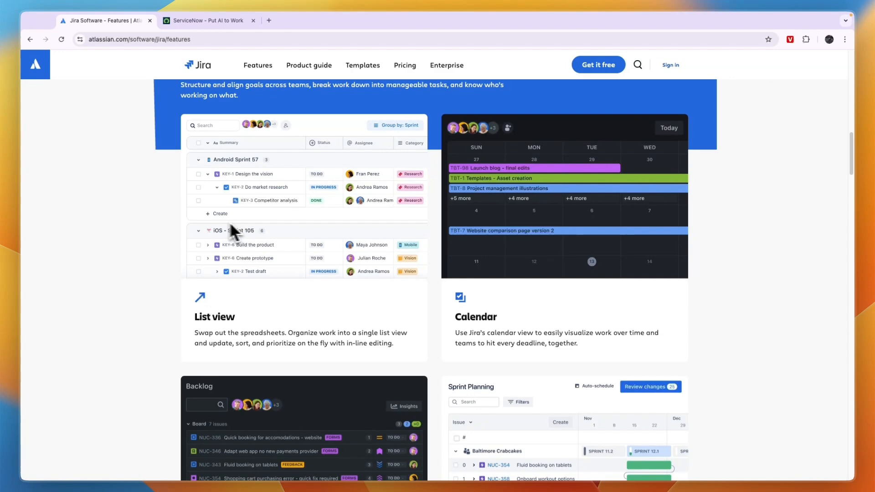
scroll(down, 3)
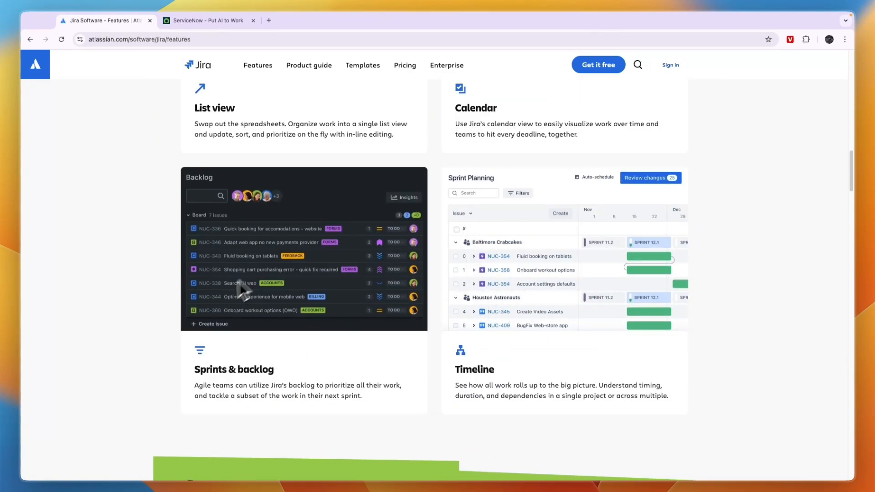
scroll(down, 3)
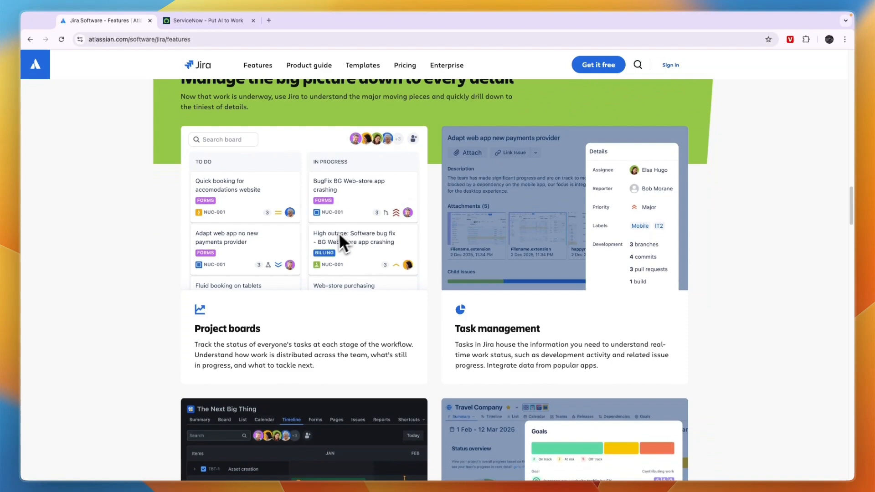
scroll(down, 3)
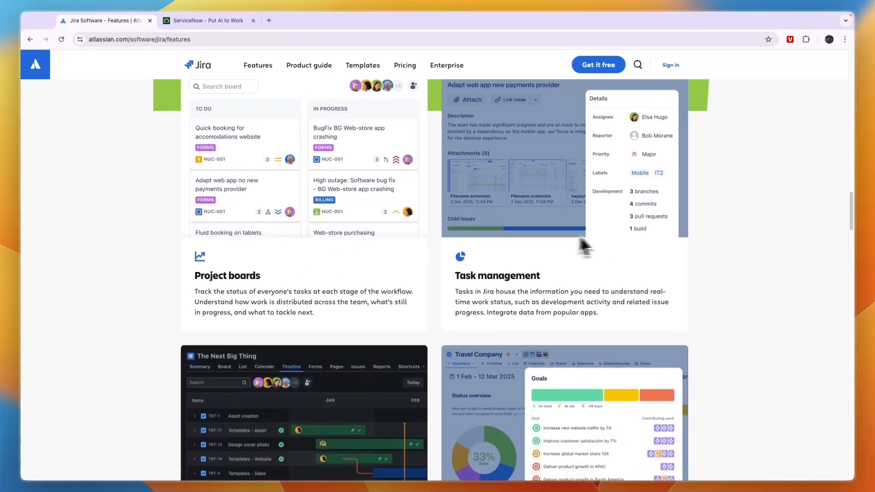
scroll(down, 3)
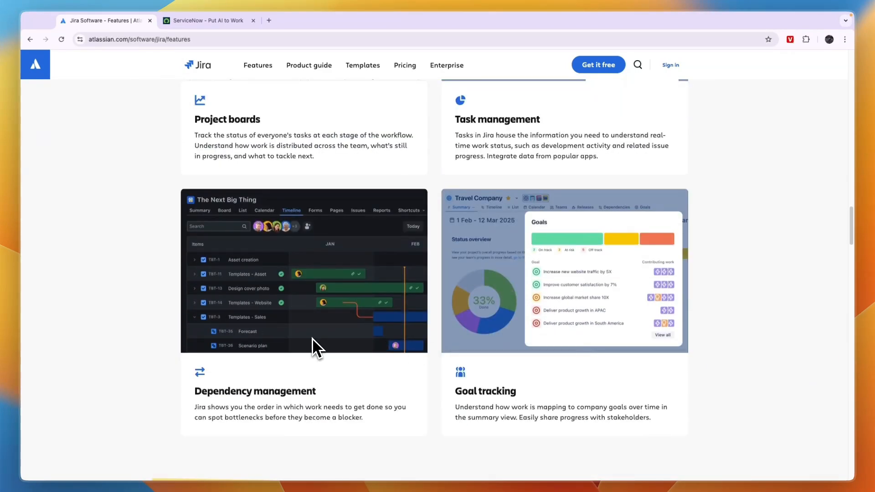
scroll(down, 3)
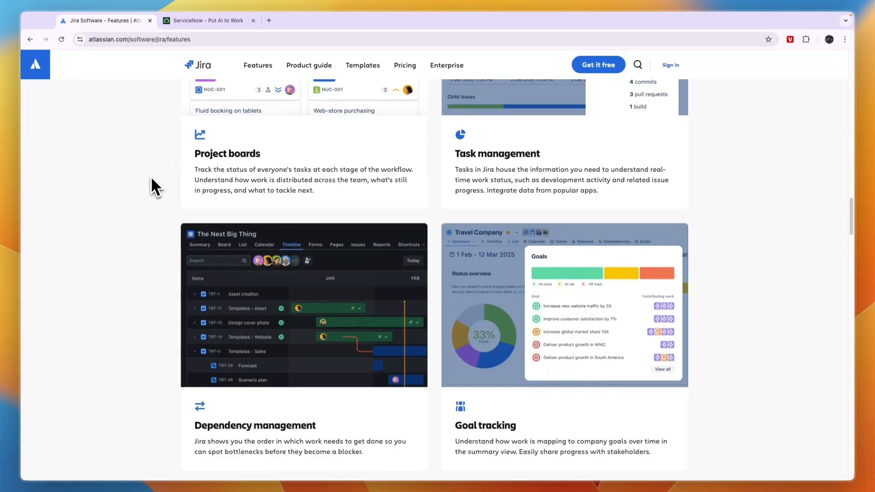
scroll(down, 3)
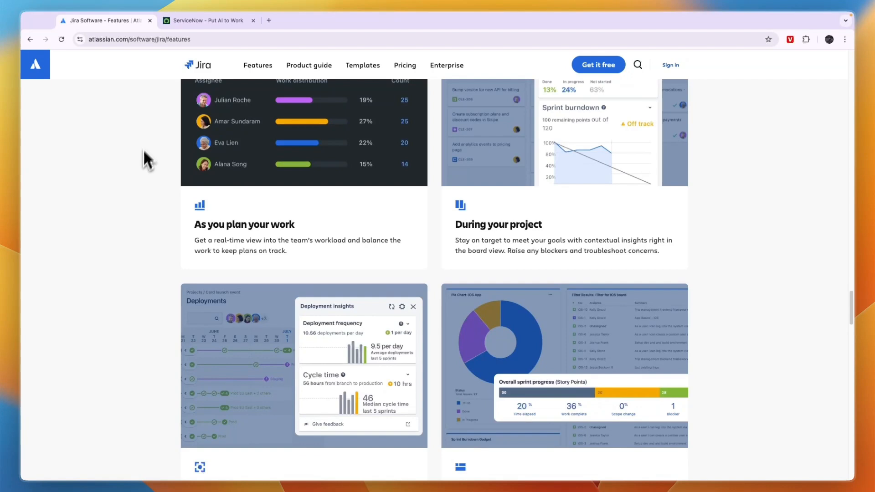
Open Jira pricing and highlight the Free user limit and $13.53 Premium price.
click(405, 65)
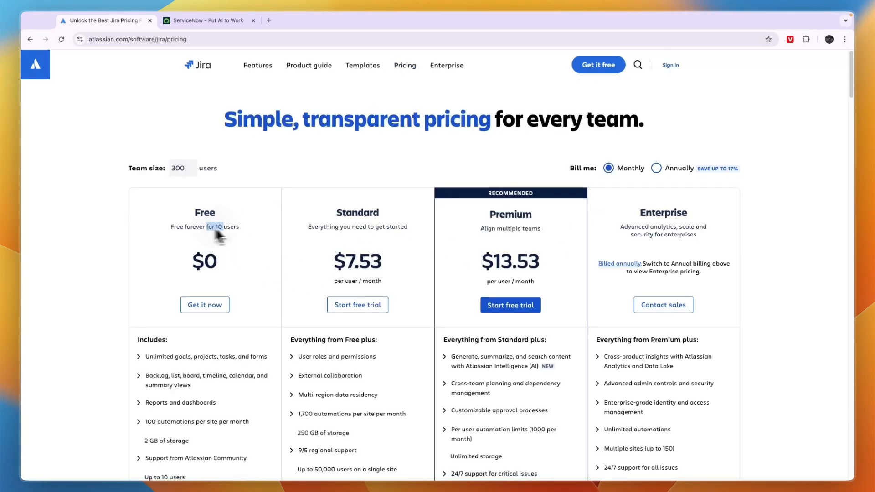
double_click(356, 262)
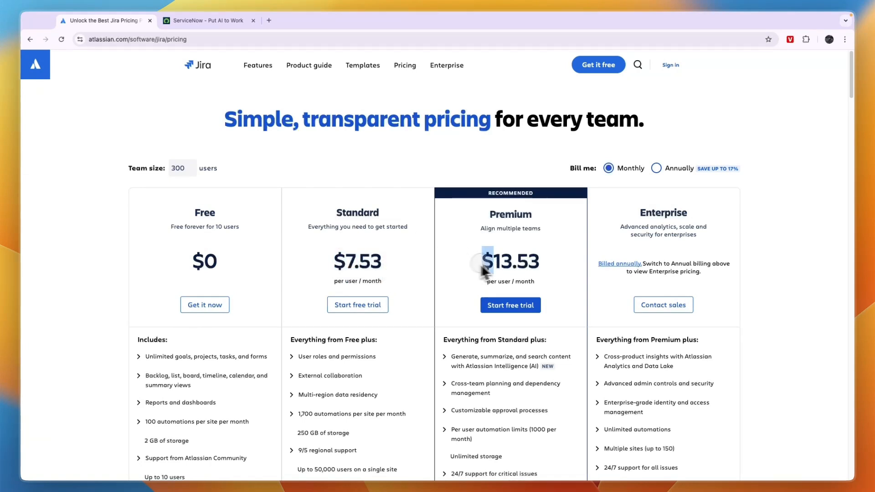
double_click(509, 262)
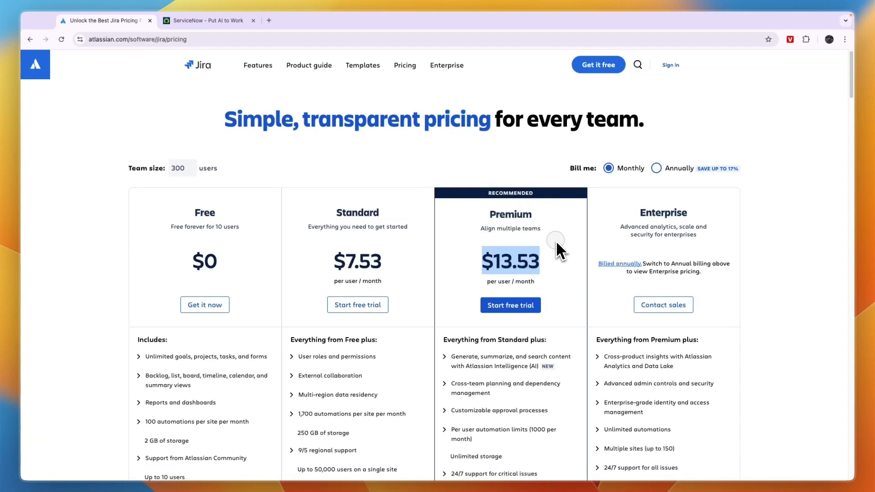
click(182, 168)
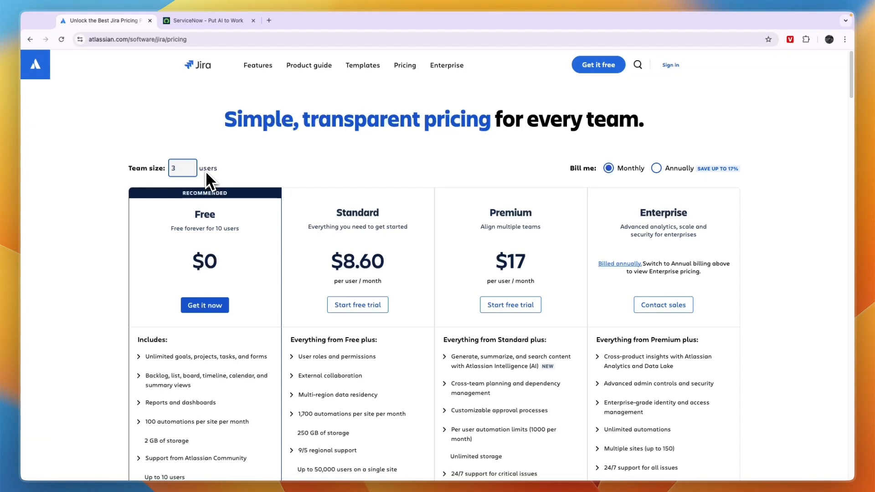
Check Jira prices for 10, 100 and 1000 users, then return to ServiceNow.
text(10)
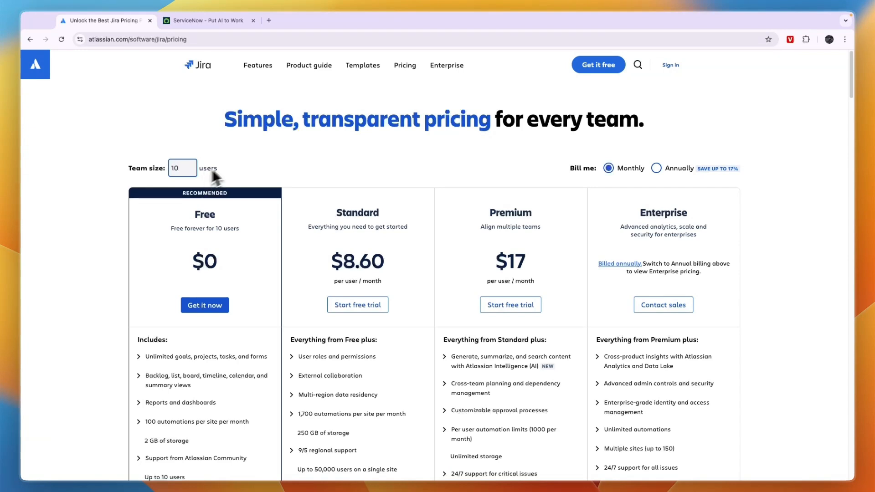
double_click(510, 261)
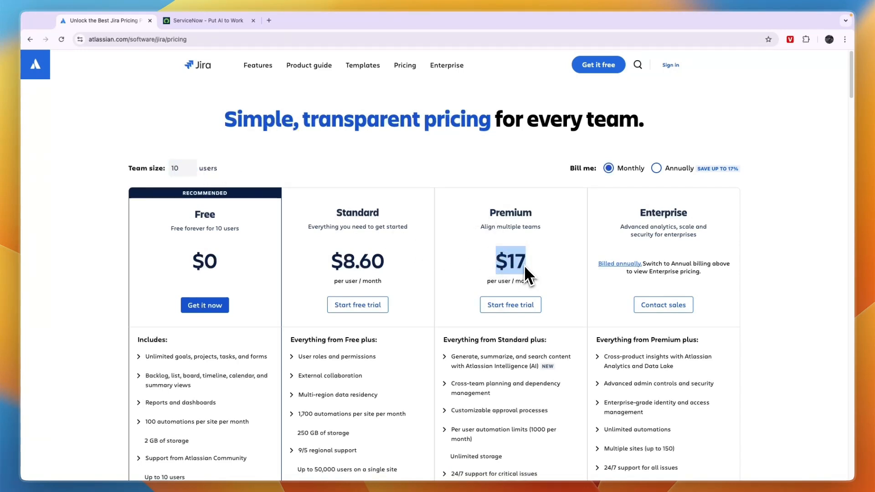
text(100)
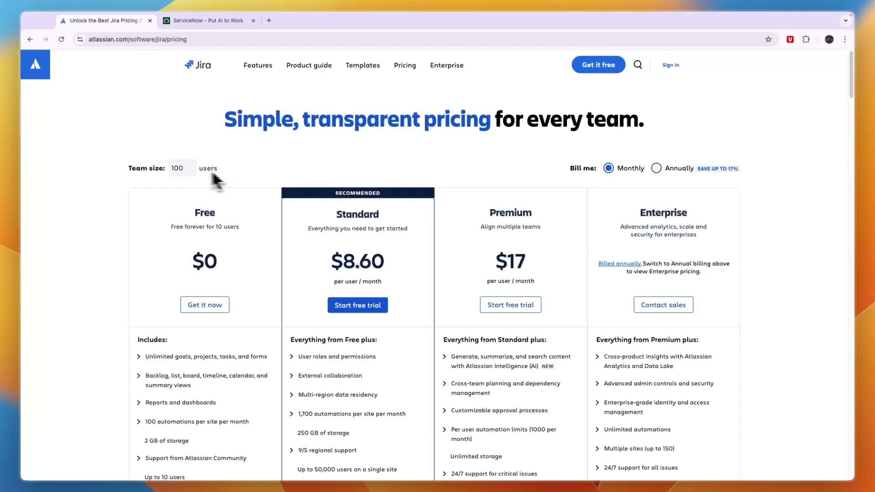
text(1000)
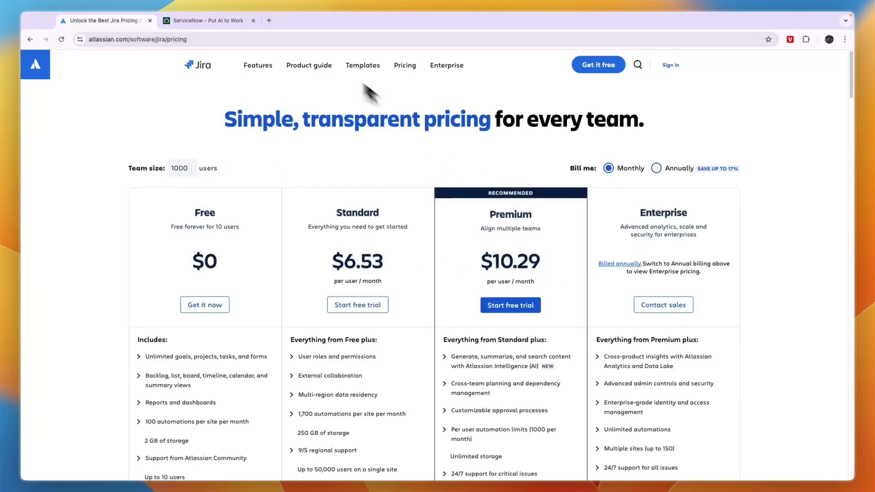
click(210, 20)
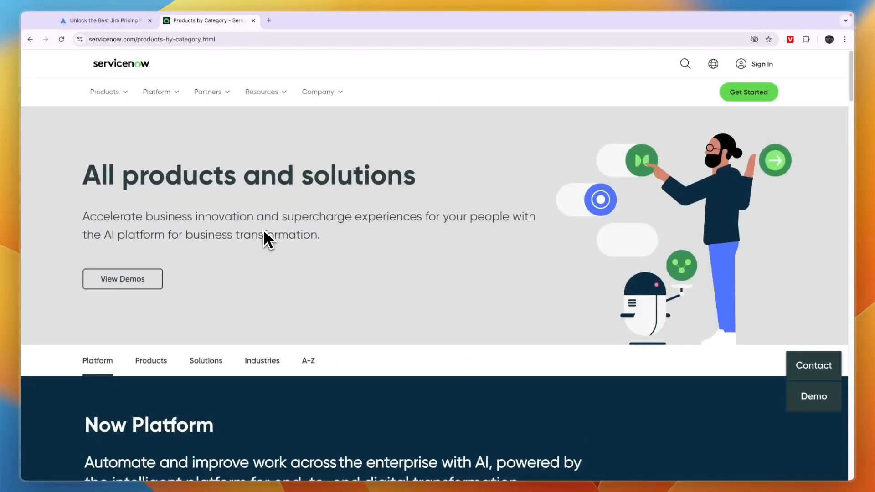
Leave ServiceNow for the Jira tab and load the 'Great outcomes start with Jira' homepage.
scroll(down, 3)
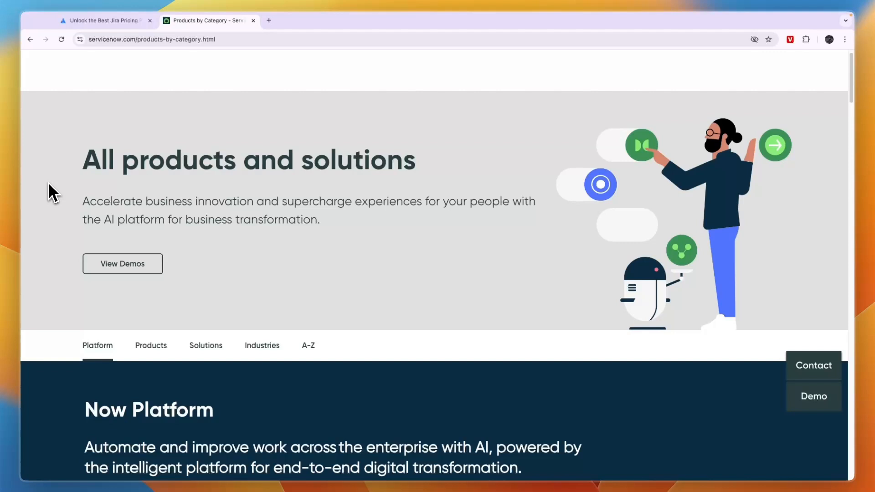
click(103, 20)
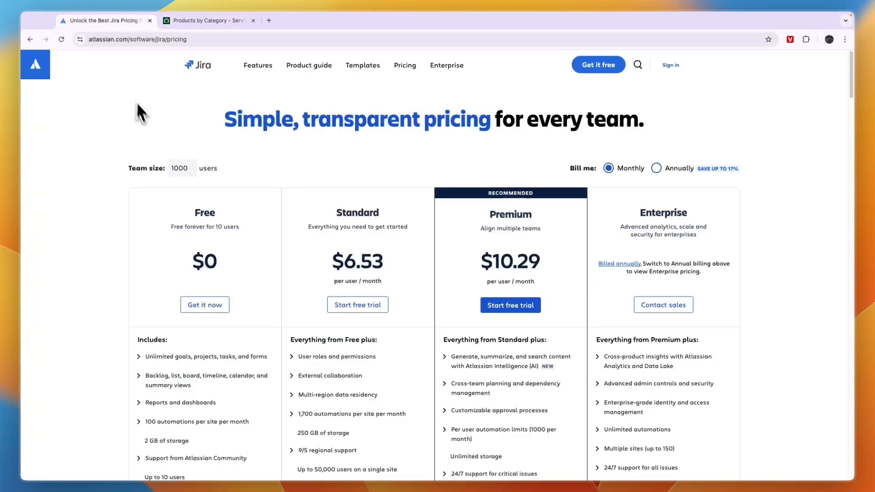
mouse_move(343, 155)
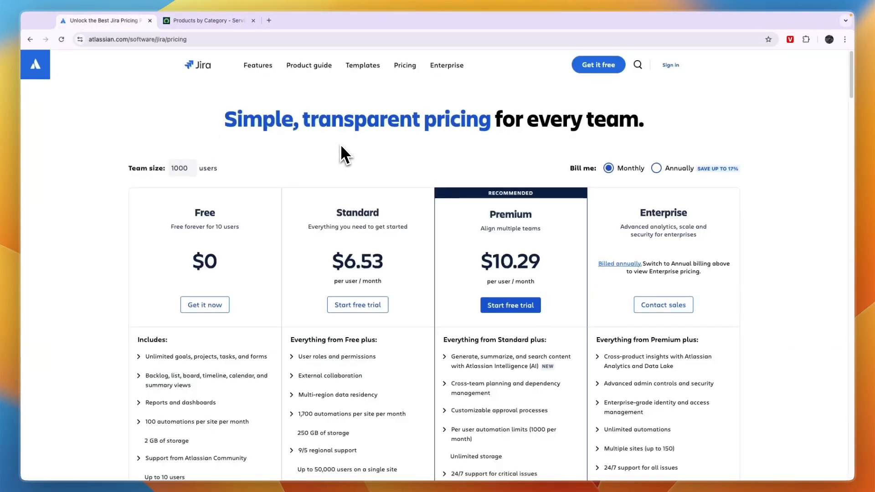
click(197, 64)
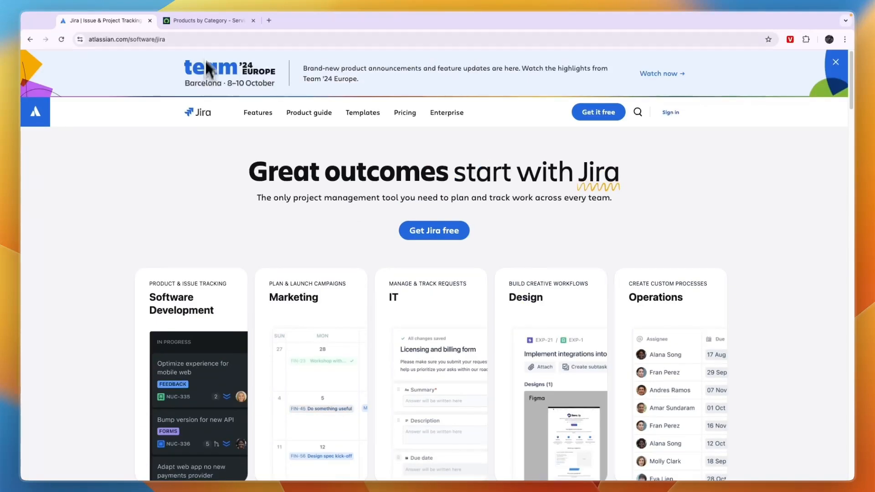
Toggle between ServiceNow and Jira, ending on ServiceNow's All products and solutions page.
click(207, 31)
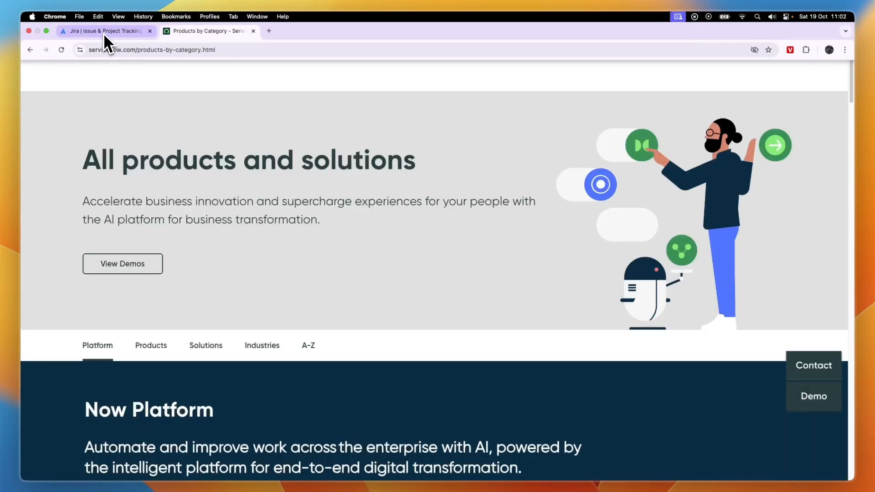
click(104, 31)
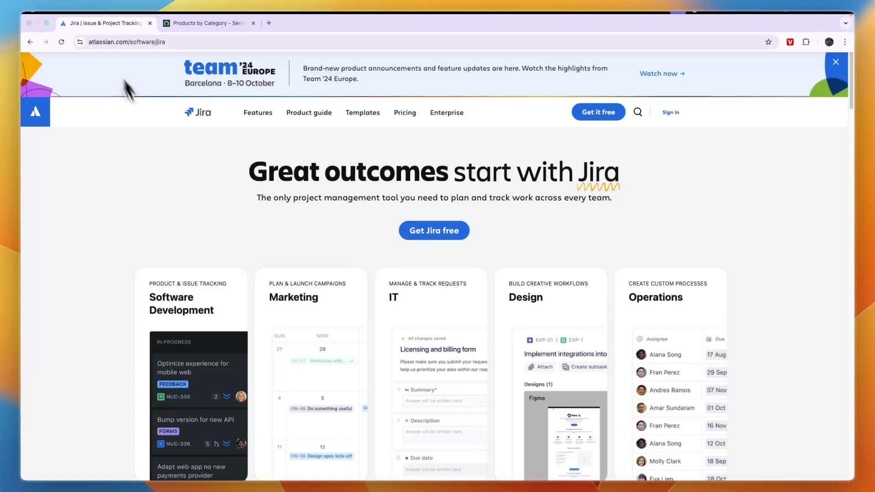
mouse_move(249, 233)
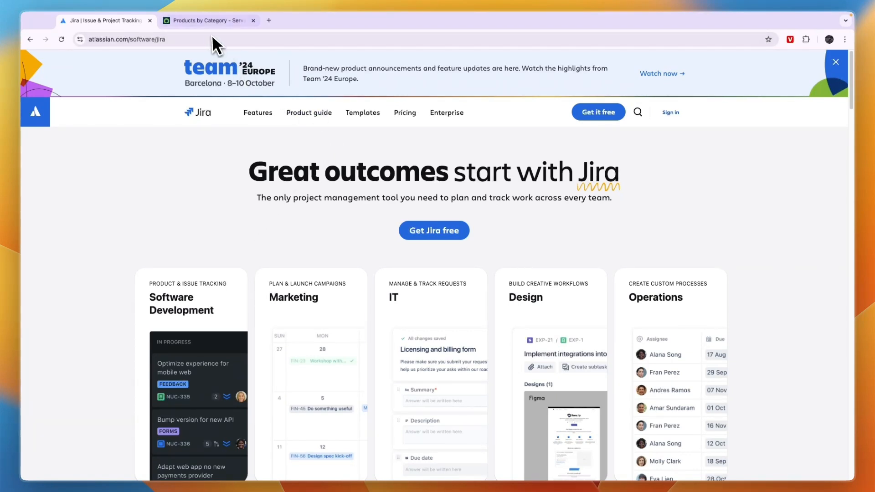
click(209, 21)
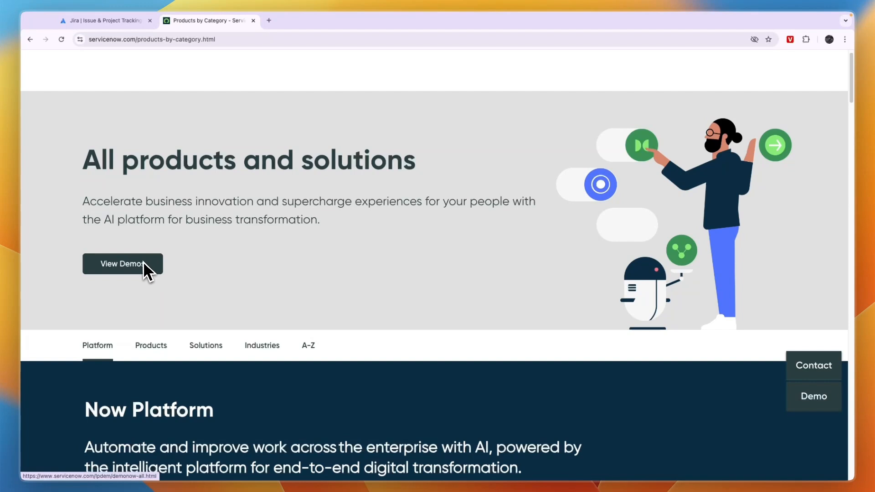
mouse_move(279, 278)
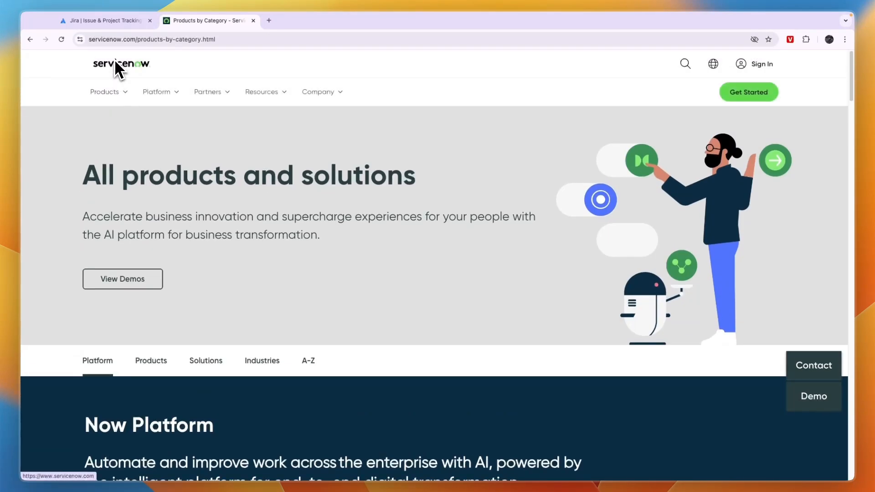
Load ServiceNow's 'Put AI Agents to Work for People' homepage, then switch back to Jira.
click(121, 64)
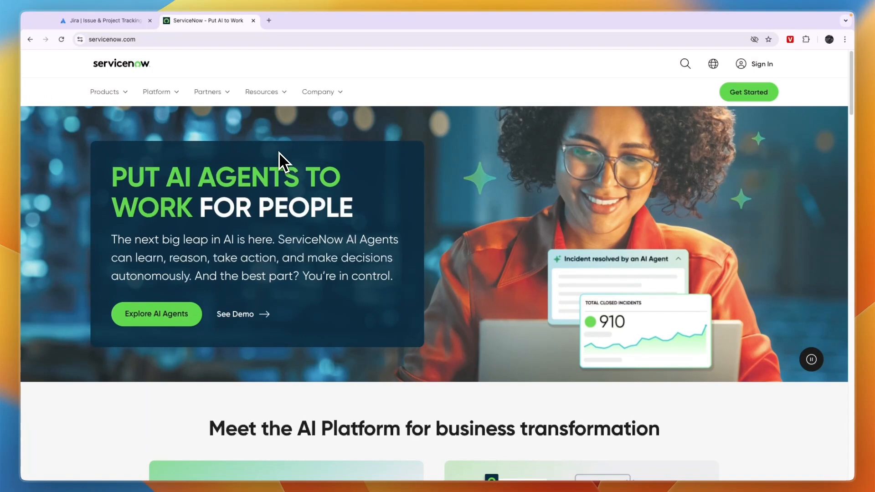
click(811, 359)
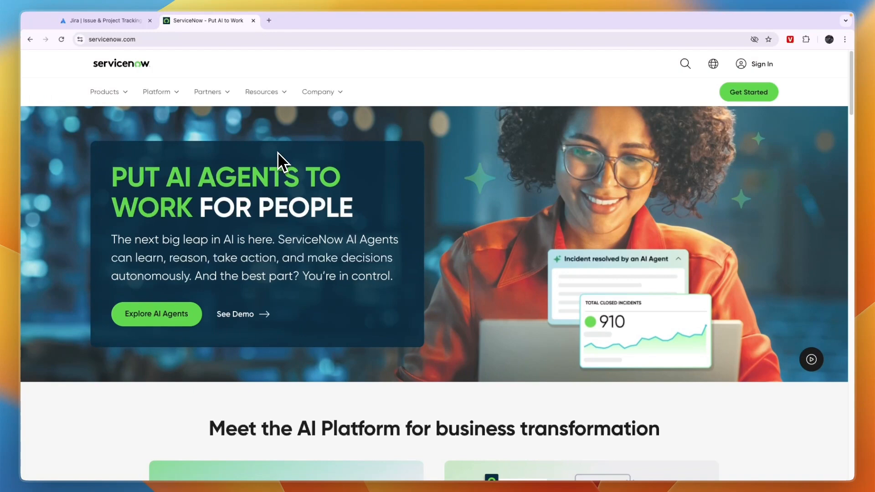
mouse_move(287, 201)
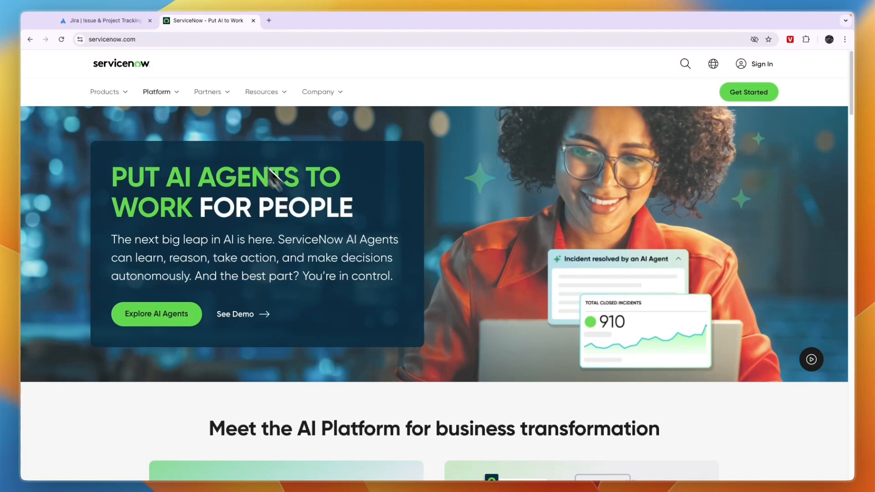
click(103, 20)
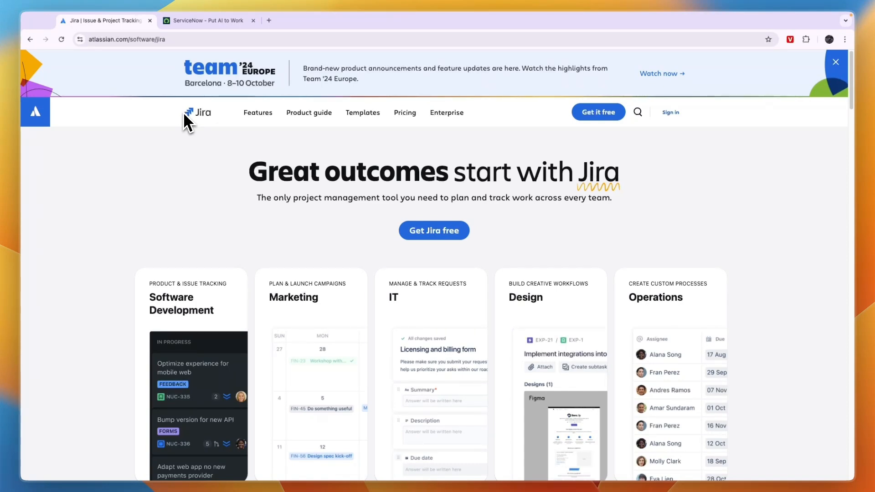
mouse_move(208, 144)
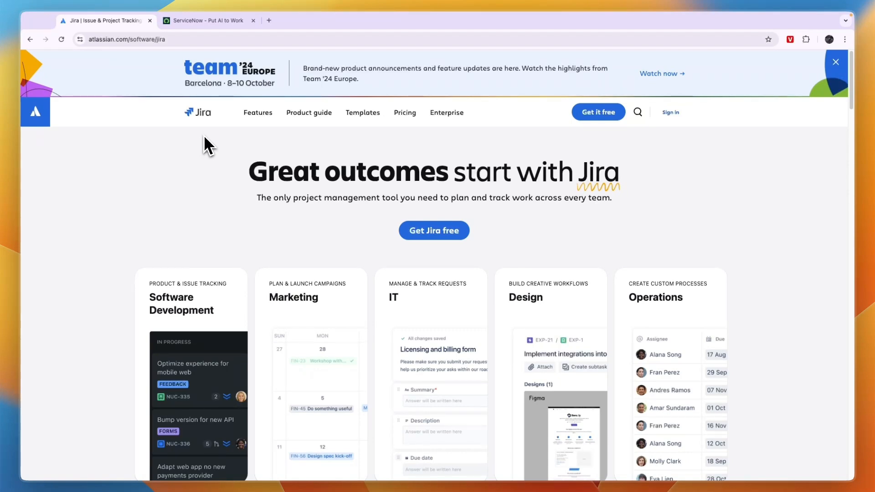
Bring ServiceNow's 'Put AI Agents to Work for People' homepage to the front.
click(211, 21)
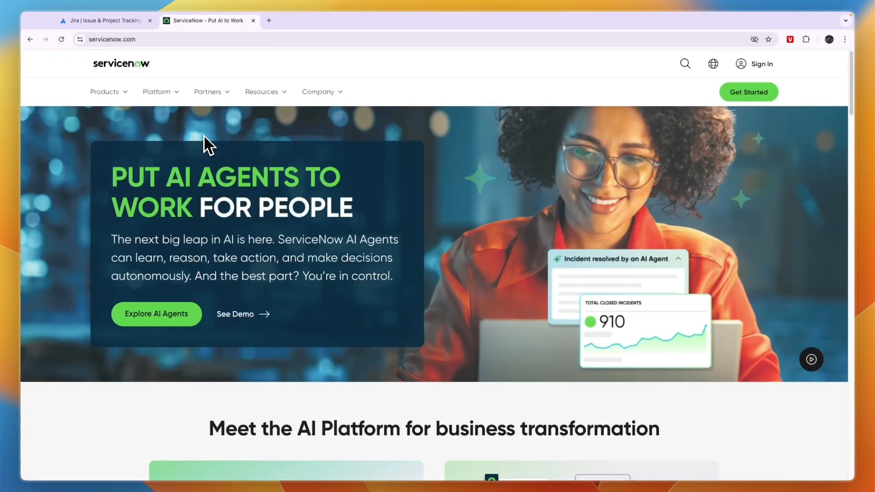